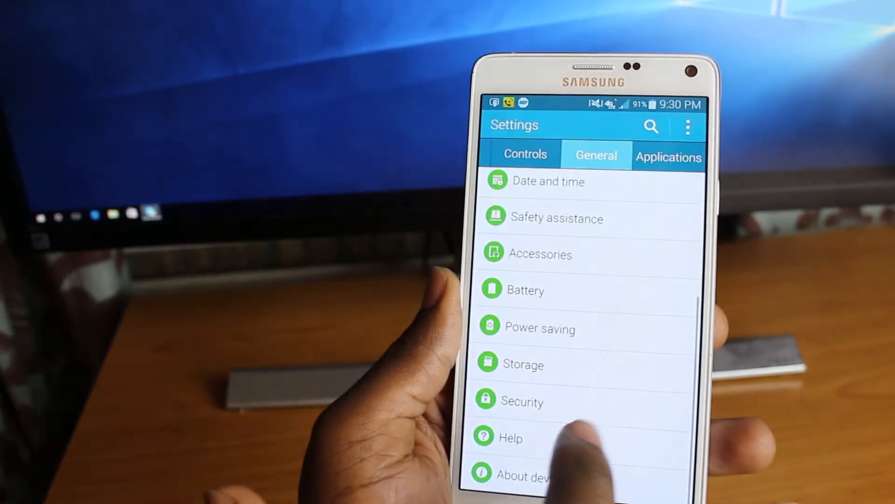
Step: Enable Unknown sources in Security settings and return to the home screen
left_click(521, 402)
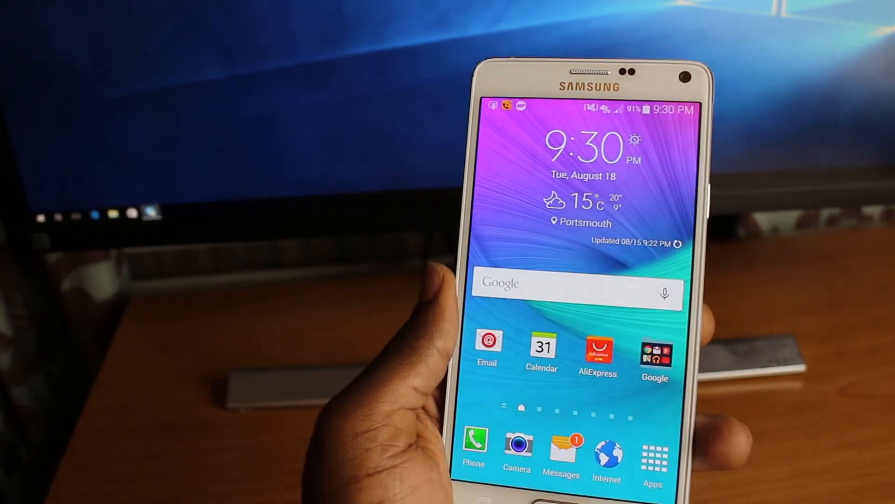
Step: Open the Cortana APK from My Files download history to bring up its installer
left_click(652, 454)
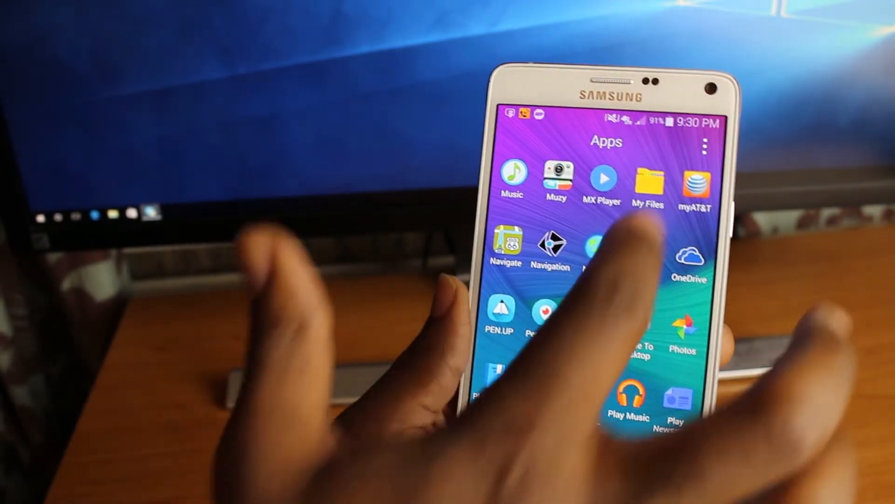
left_click(648, 183)
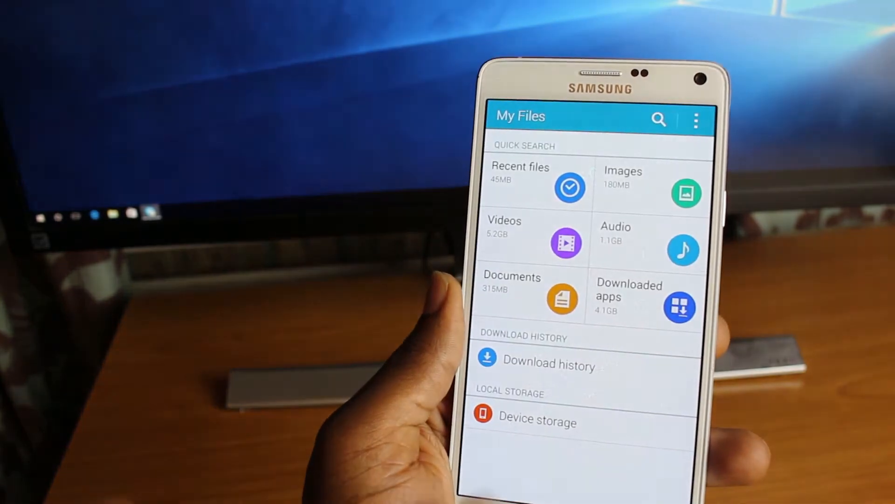
left_click(549, 364)
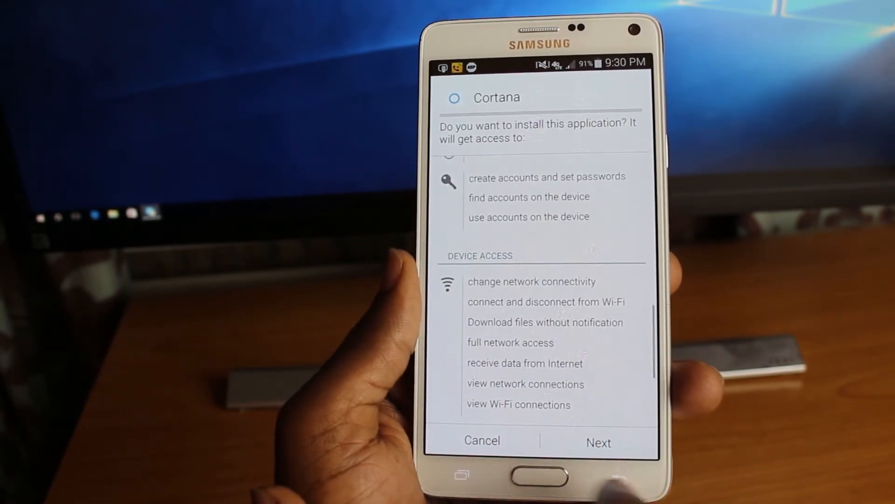
Step: Install the Cortana package and open the newly installed app
left_click(598, 442)
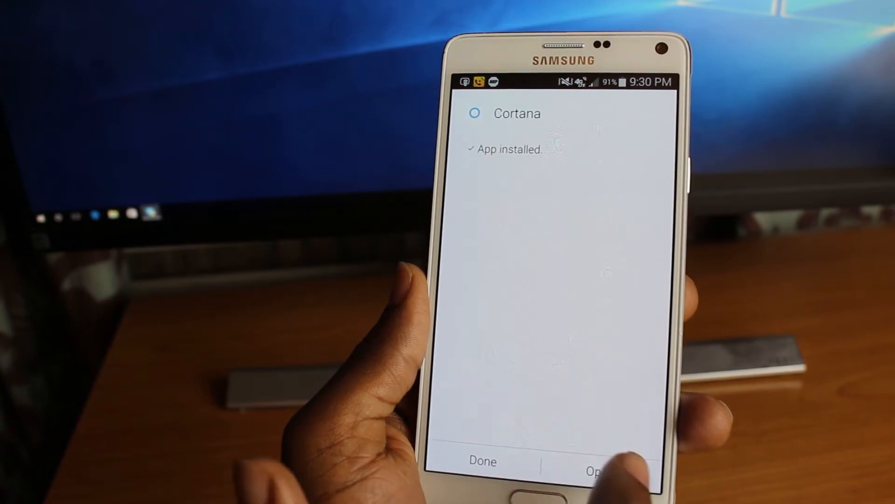
left_click(599, 470)
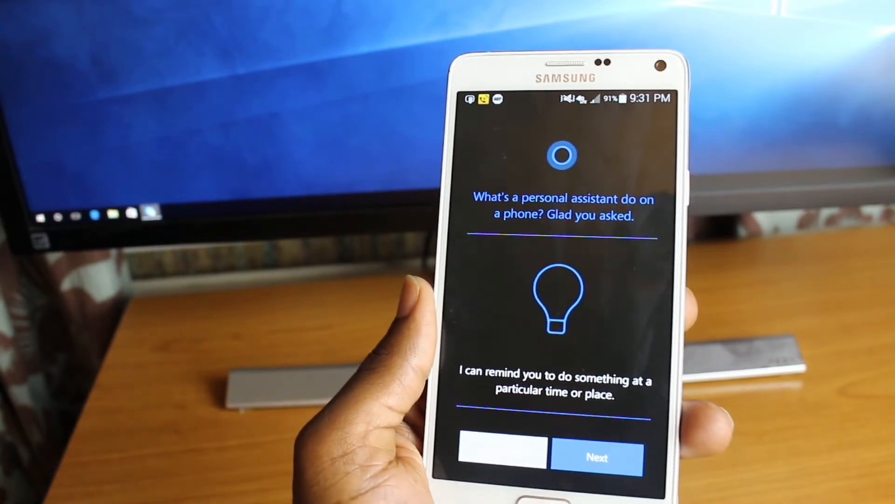
Step: Accept Cortana's data terms and enter the nickname 'fi'
left_click(596, 458)
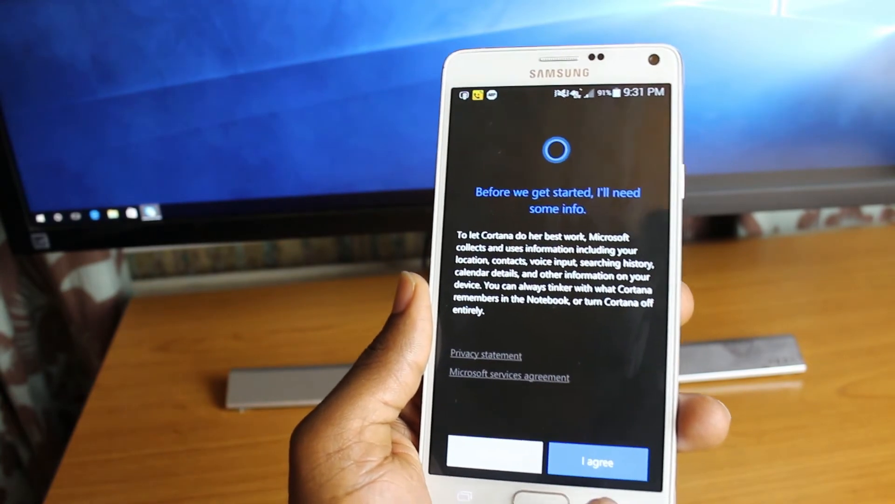
left_click(597, 462)
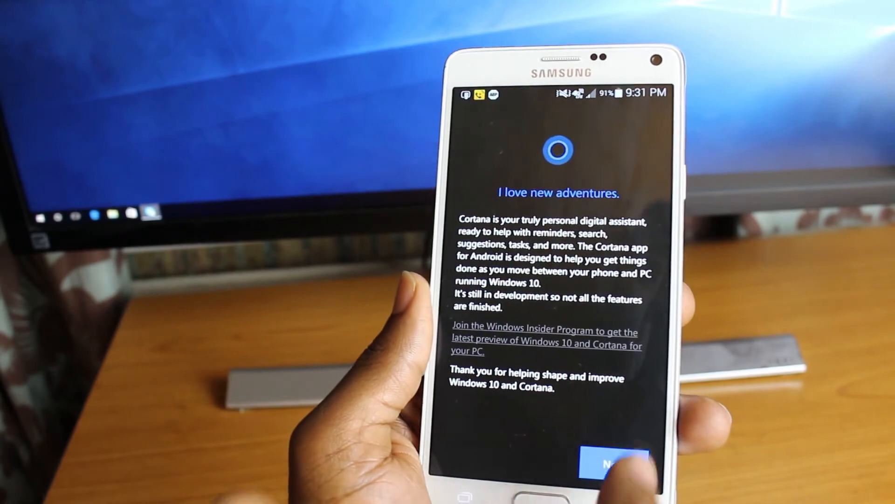
left_click(614, 462)
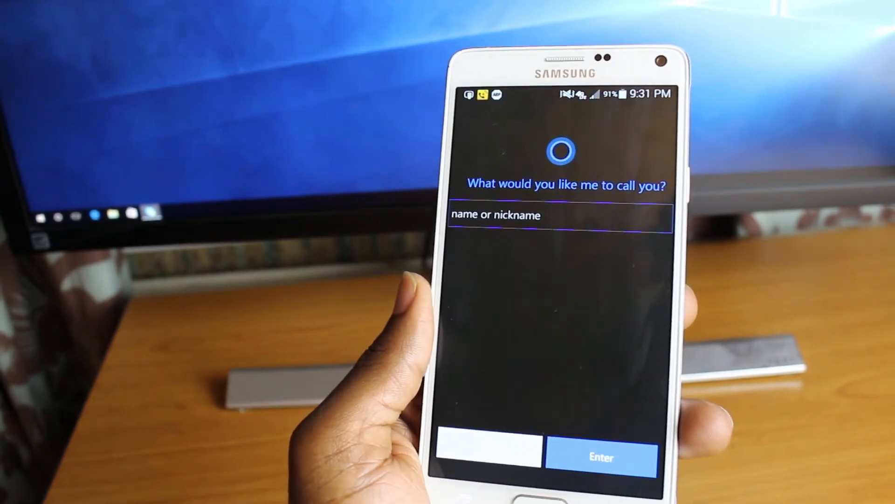
left_click(560, 217)
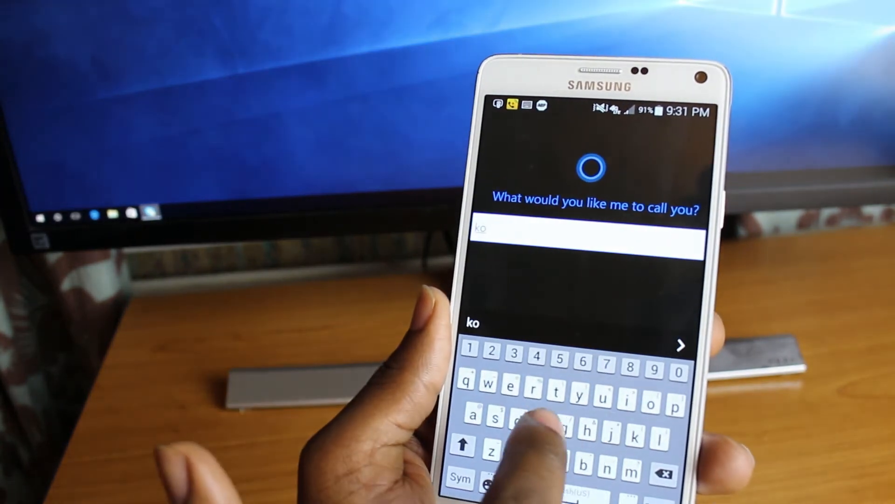
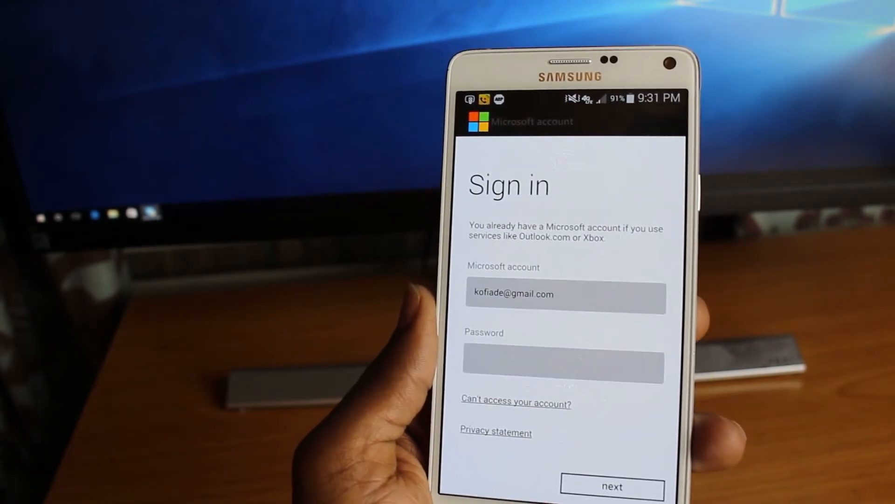
Step: Submit the Microsoft account password, after which Cortana crashes back to download history
left_click(565, 297)
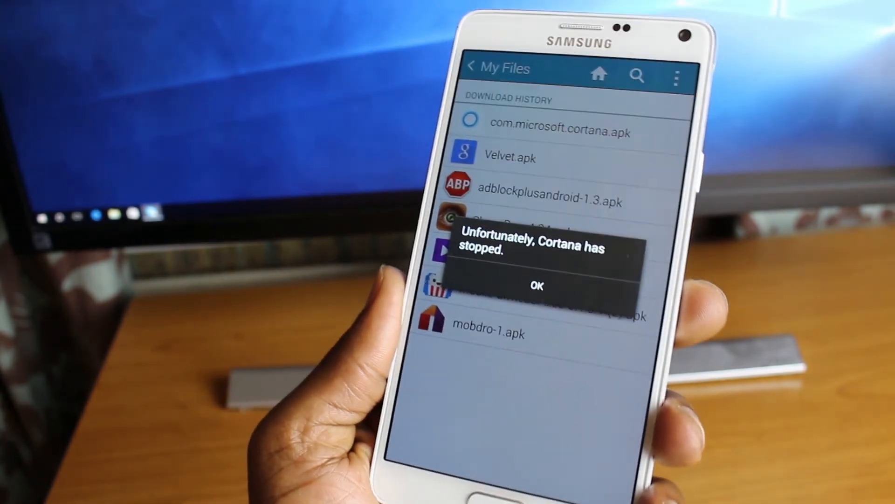
Step: Dismiss the 'Cortana has stopped' notice and scroll the apps list to Cortana
left_click(536, 285)
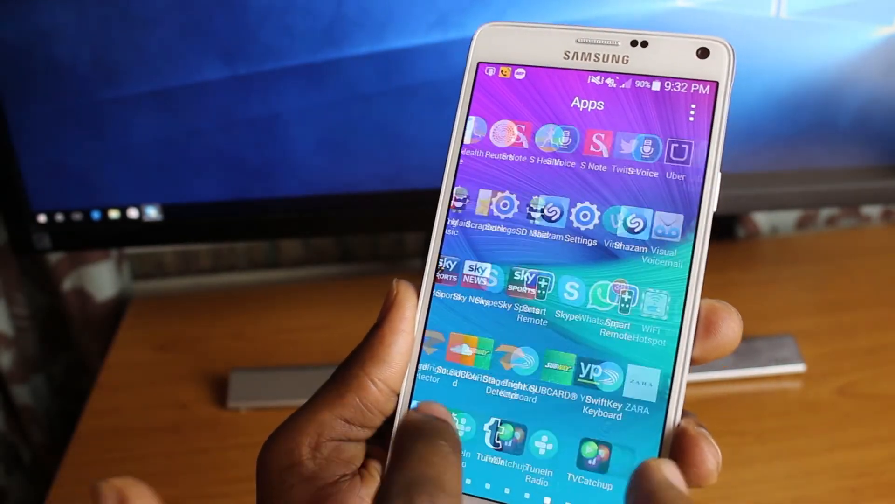
scroll("left", 3)
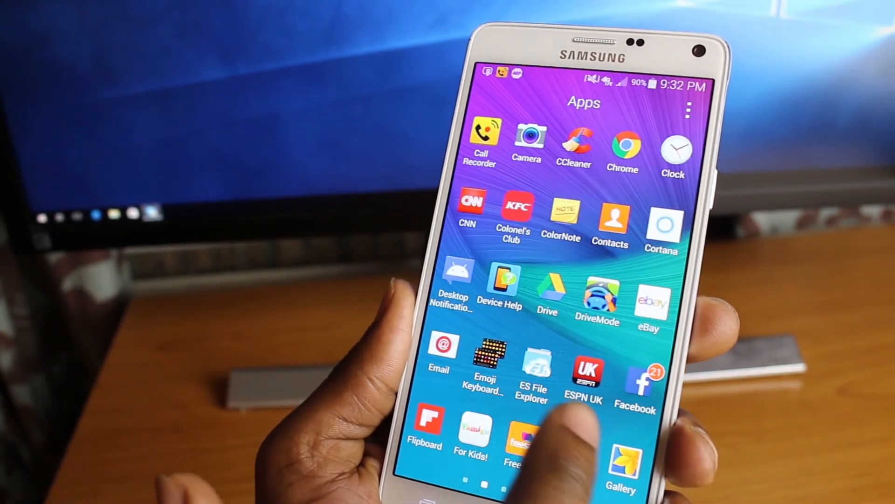
Step: Relaunch Cortana and ask 'remind me to take the dogs for walk tomorrow'
left_click(662, 228)
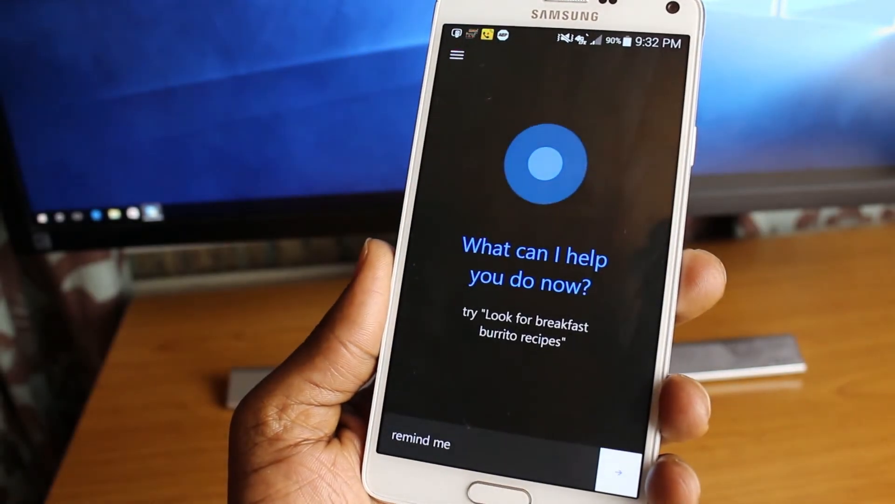
type("remind me to take the dogs for walk tomorrow")
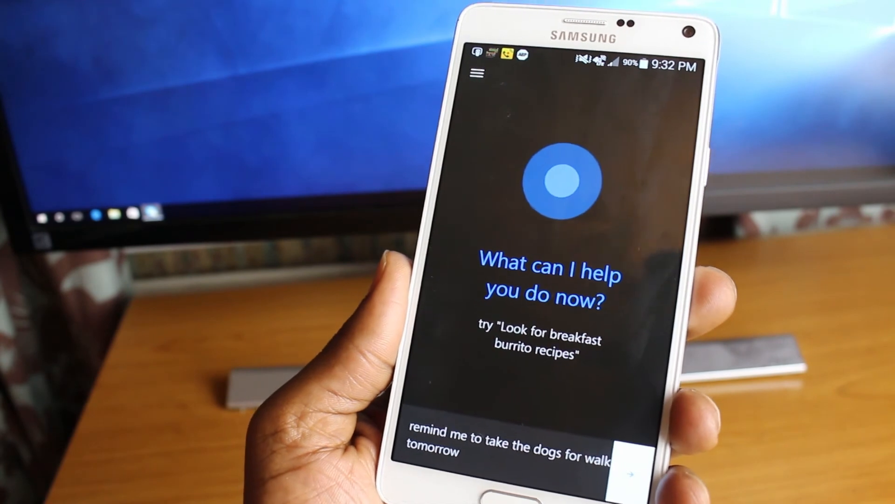